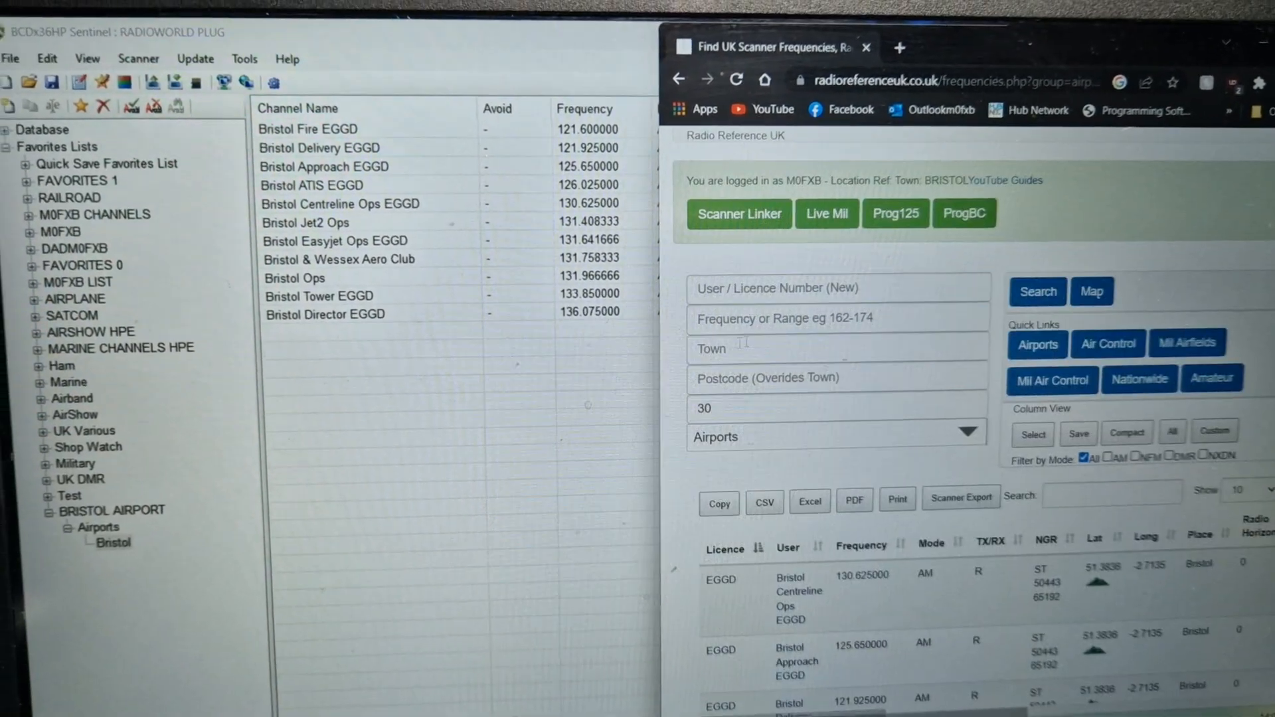
- Export the Bristol airport frequencies as a Uniden HPE (Rx Only) file, downloading Airports (1).hpe
{"action": "left_click", "coordinate": [960, 504]}
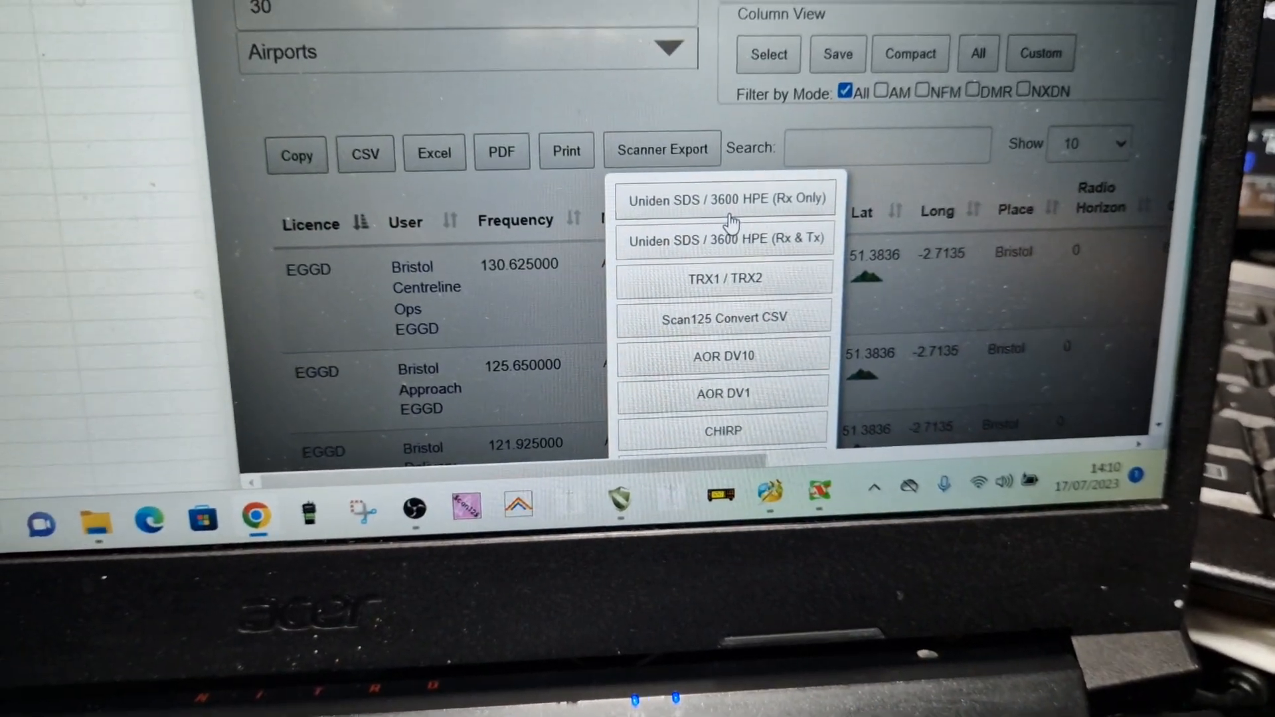
{"action": "left_click", "coordinate": [723, 200]}
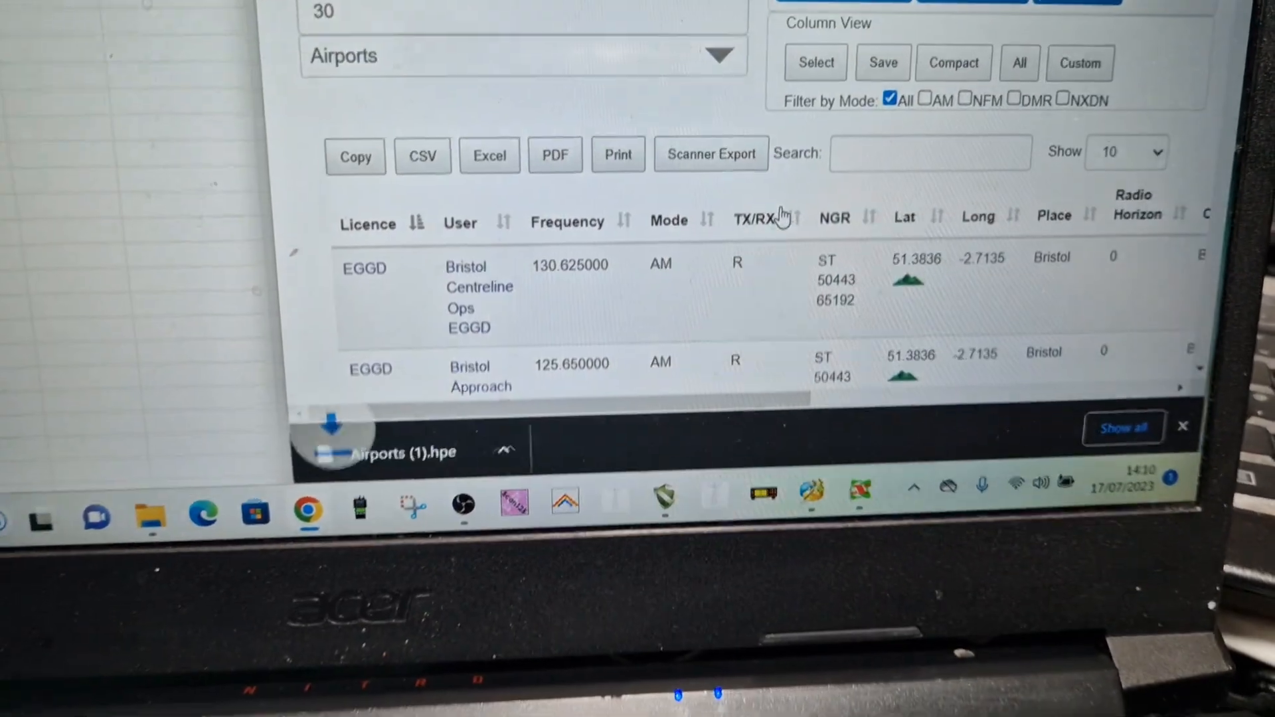
{"action": "left_click", "coordinate": [660, 473]}
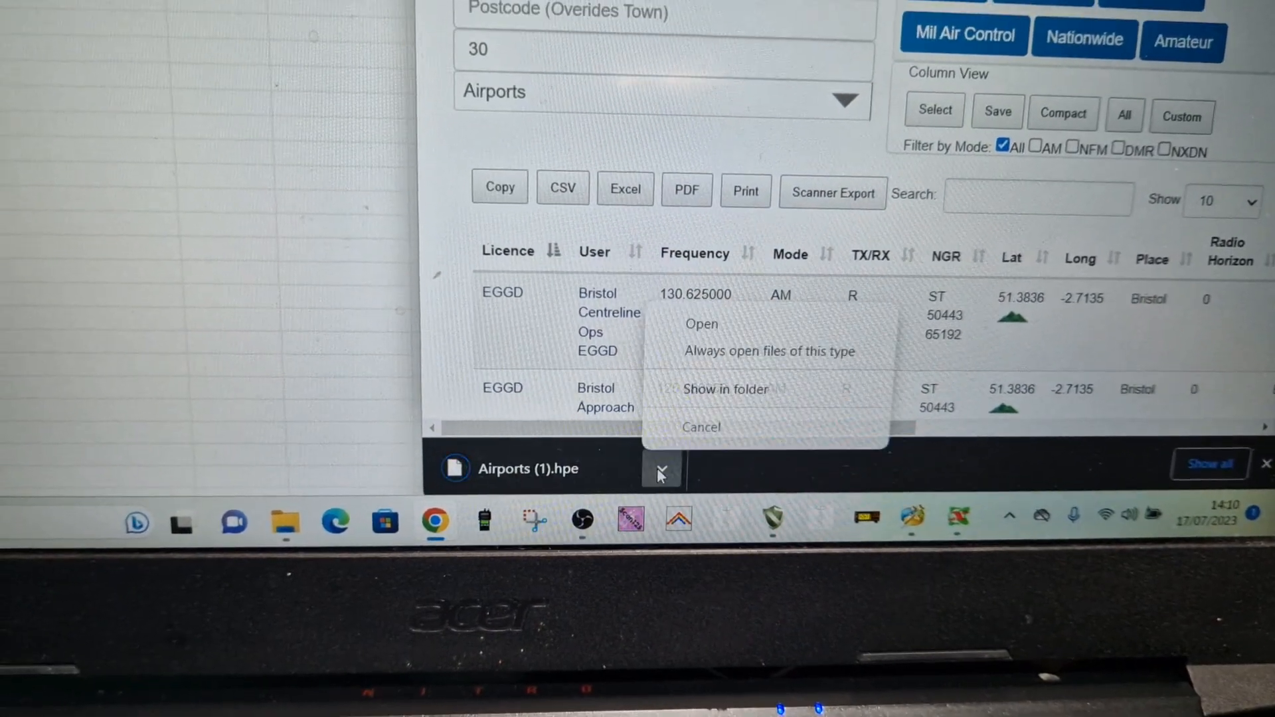
{"action": "left_click", "coordinate": [361, 171]}
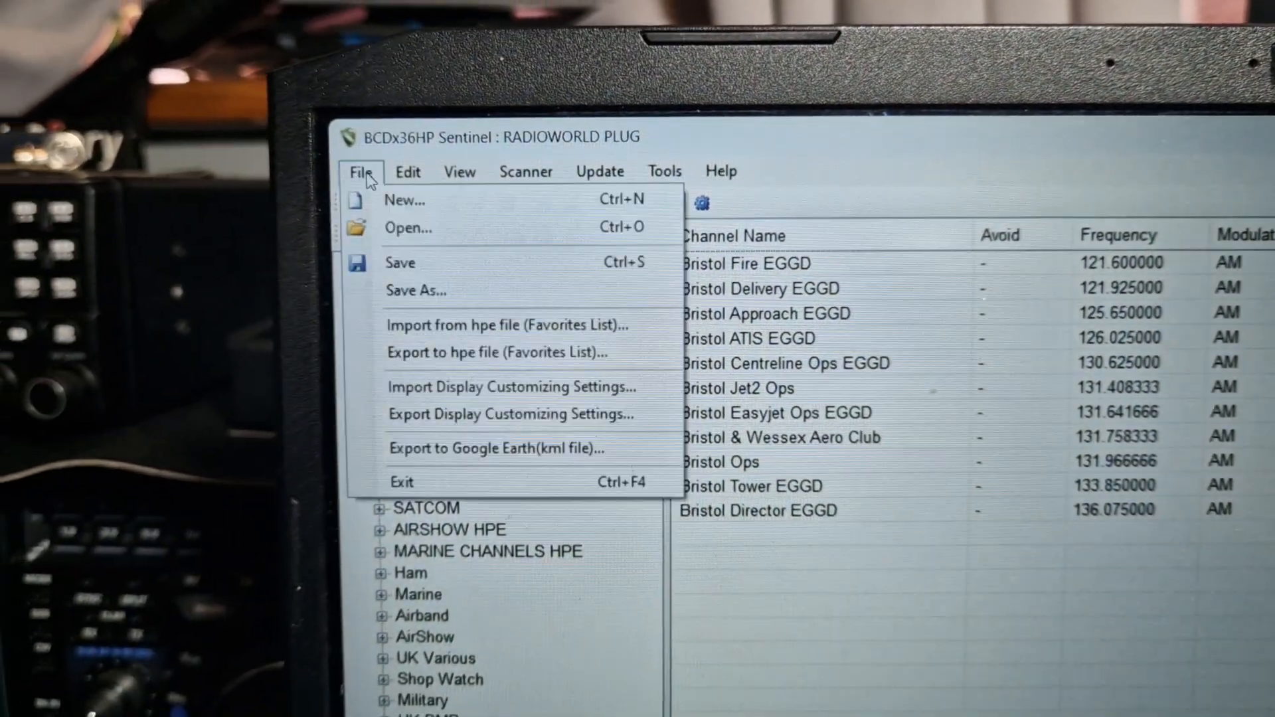
{"action": "mouse_move", "coordinate": [558, 347]}
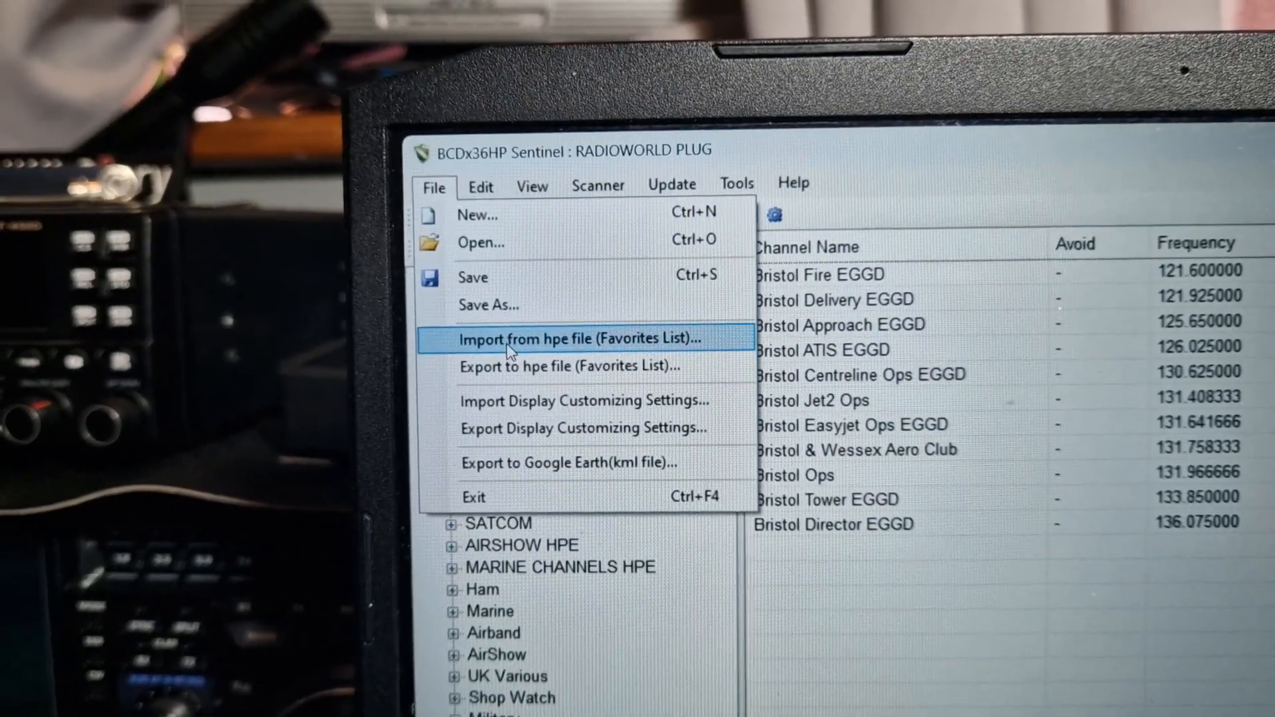
- Import the Bristol airport HPE file as a favorites list and go to Write to Scanner
{"action": "left_click", "coordinate": [583, 339]}
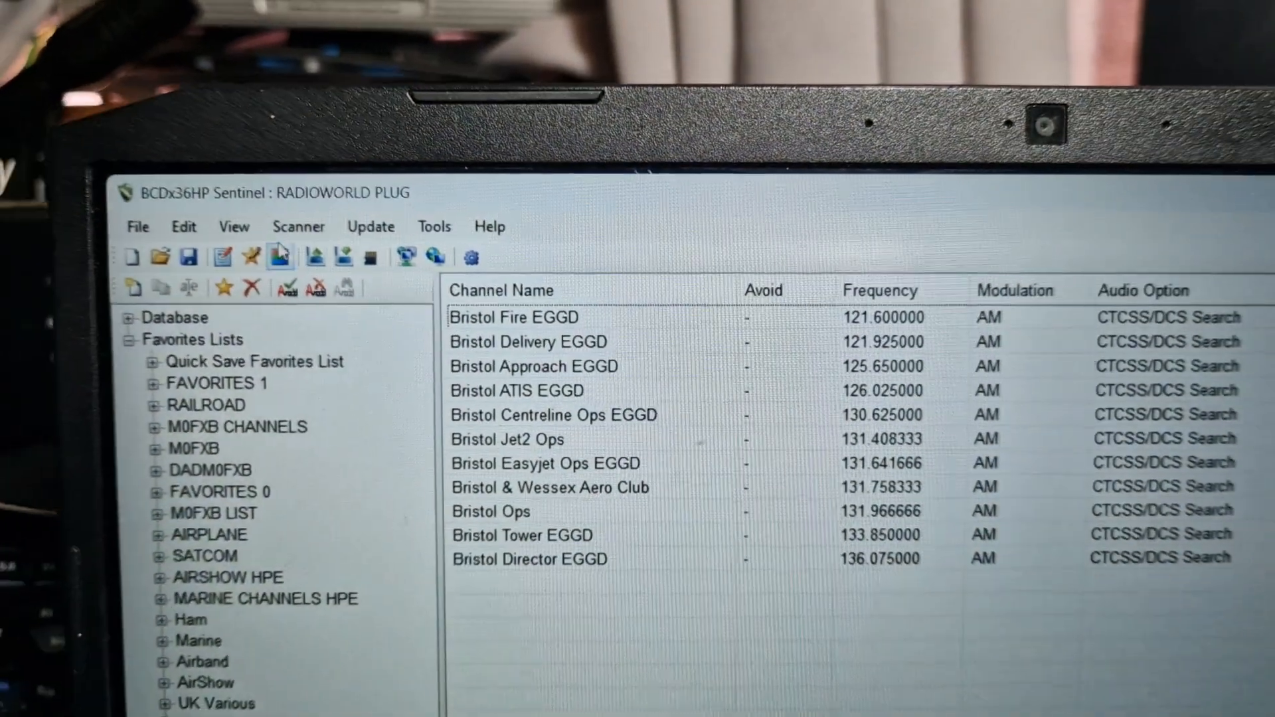
{"action": "left_click", "coordinate": [307, 225]}
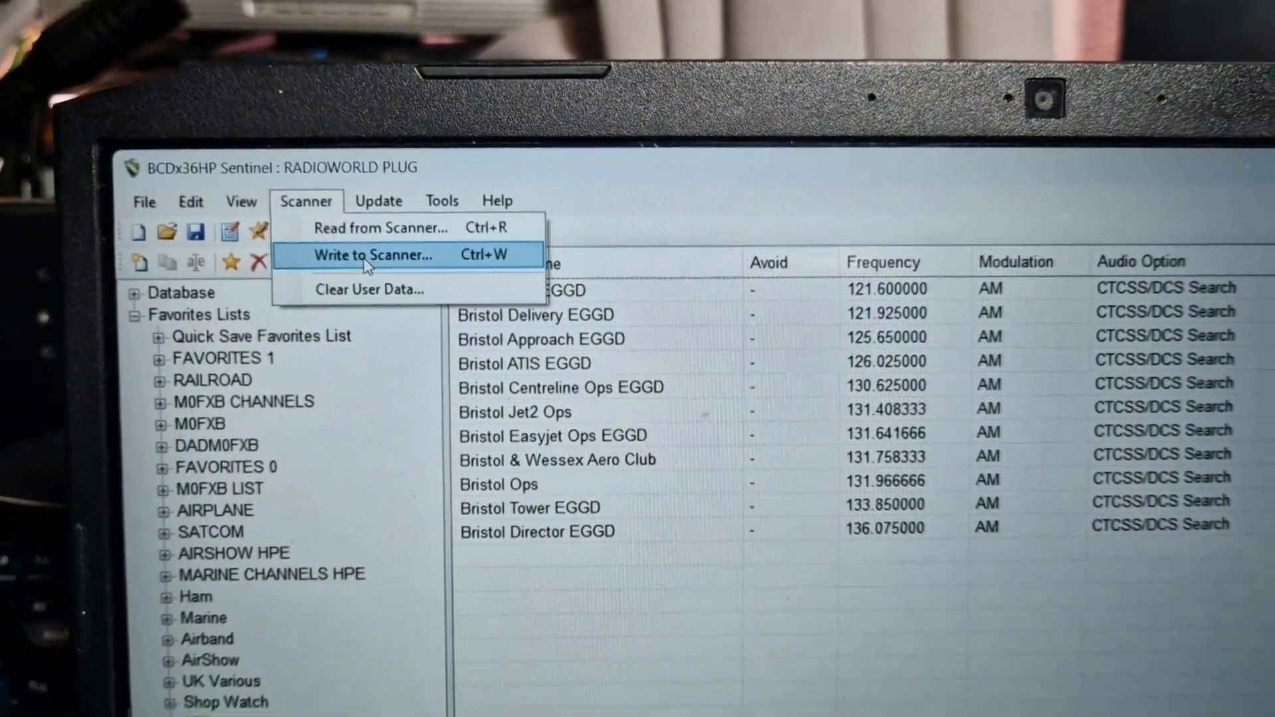